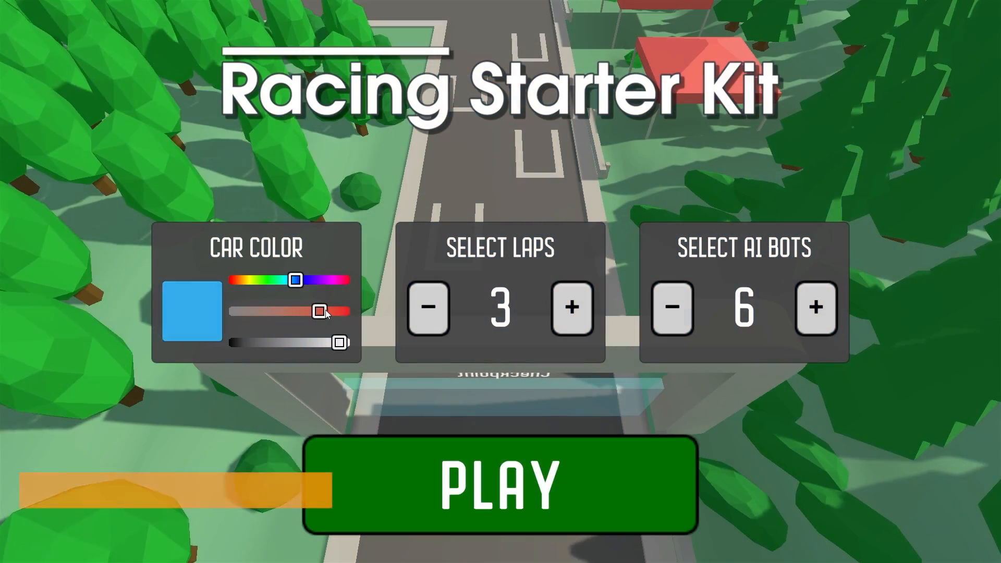
Tweak the Car Color slider toward blue, keeping 3 laps and 6 AI bots.
click(500, 484)
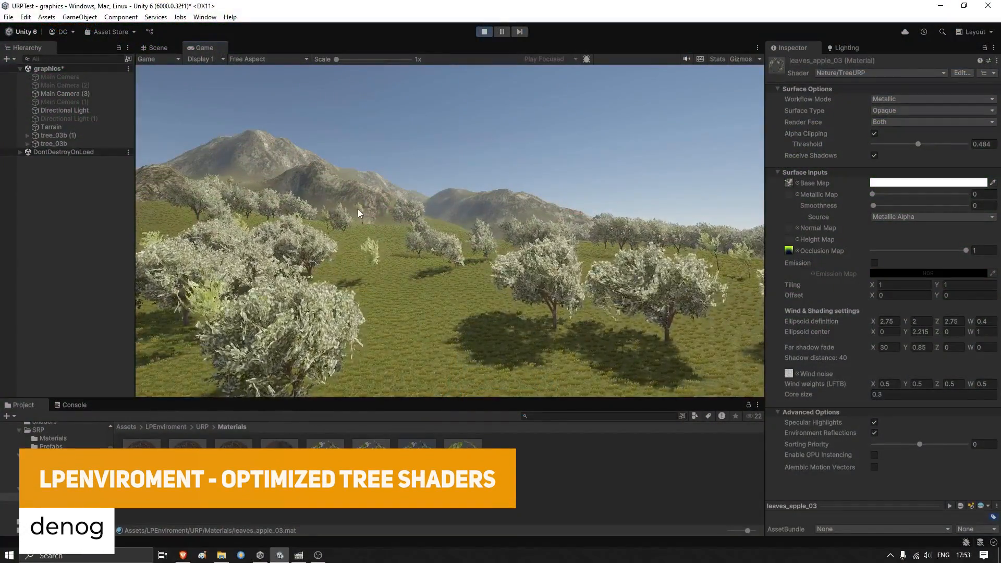
Look around the Game view at the orchard of apple trees and distant mountains.
click(65, 109)
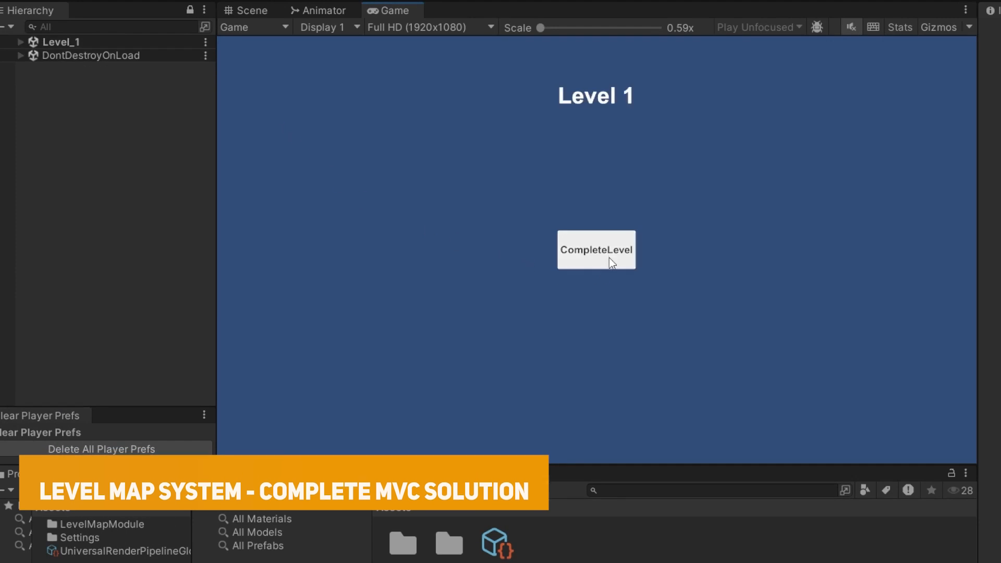
Complete Level 1 to unlock the map, then start level 3 from the Select Level screen.
click(595, 249)
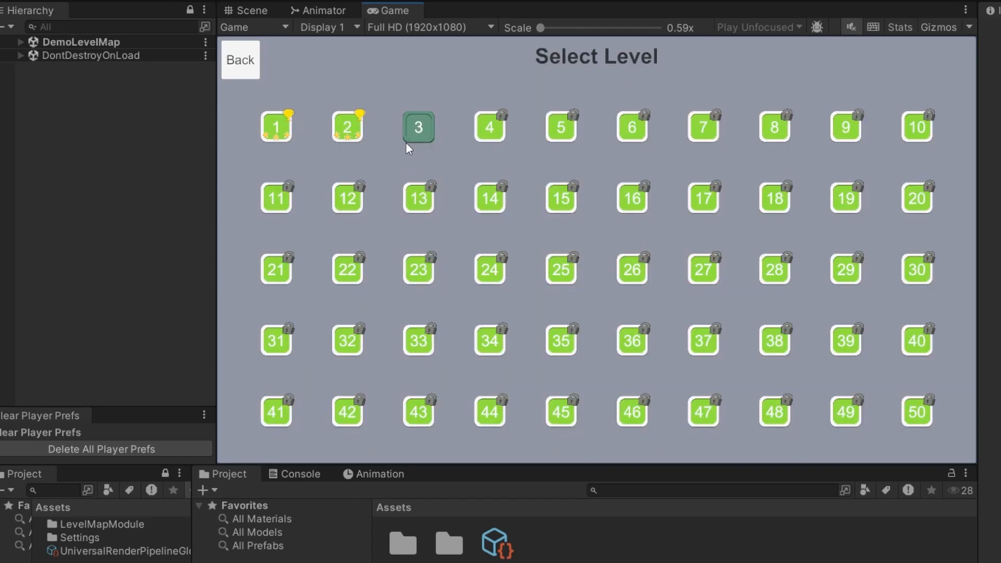
click(417, 127)
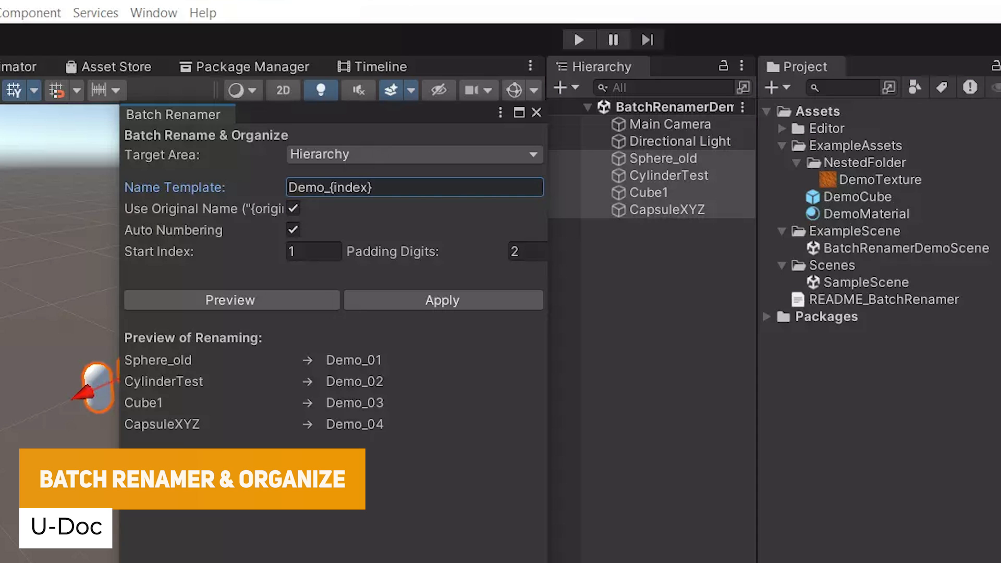
Apply the Demo_{index} template so the four objects become Demo_01 through Demo_04.
click(443, 299)
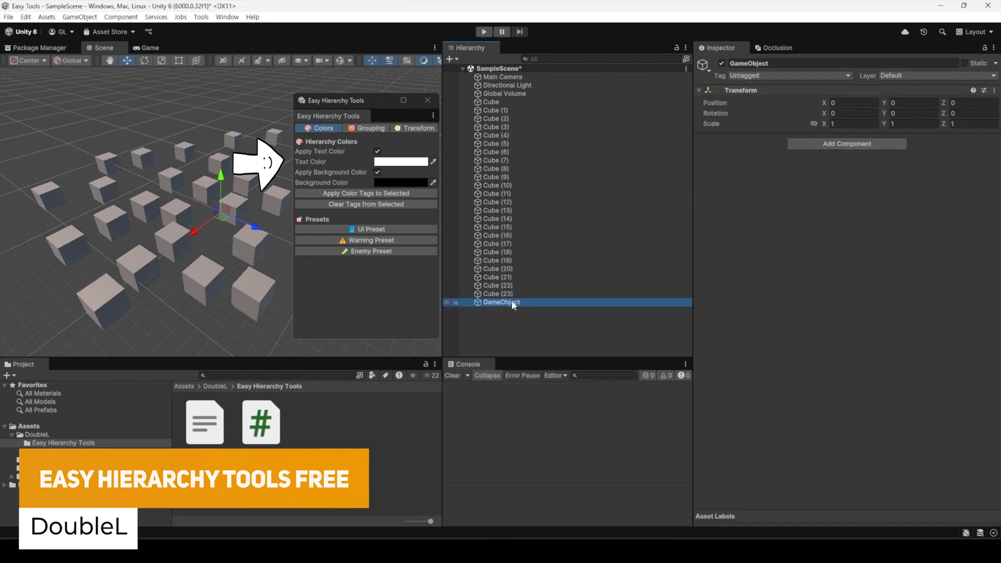
Select GameObject and apply the UI preset giving it red text on a dark red background.
click(366, 193)
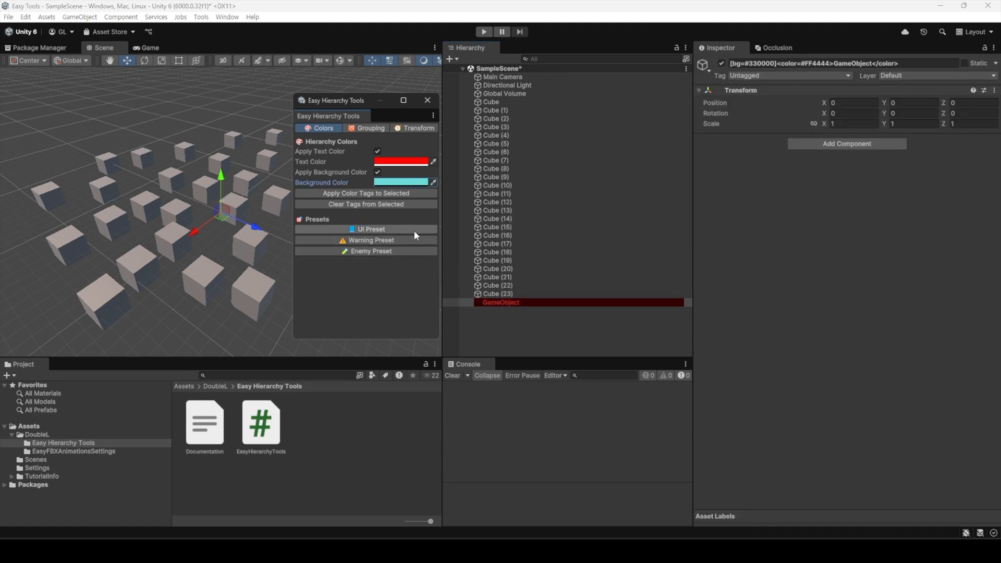
click(370, 128)
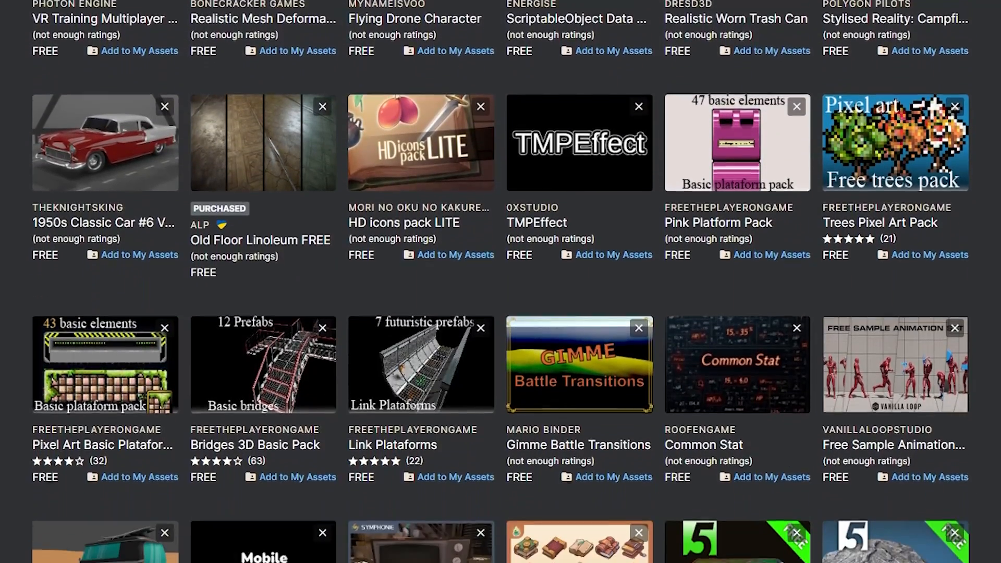
Scroll the free asset listings, then play the Koala : Dungeon demo level.
scroll(down, 3)
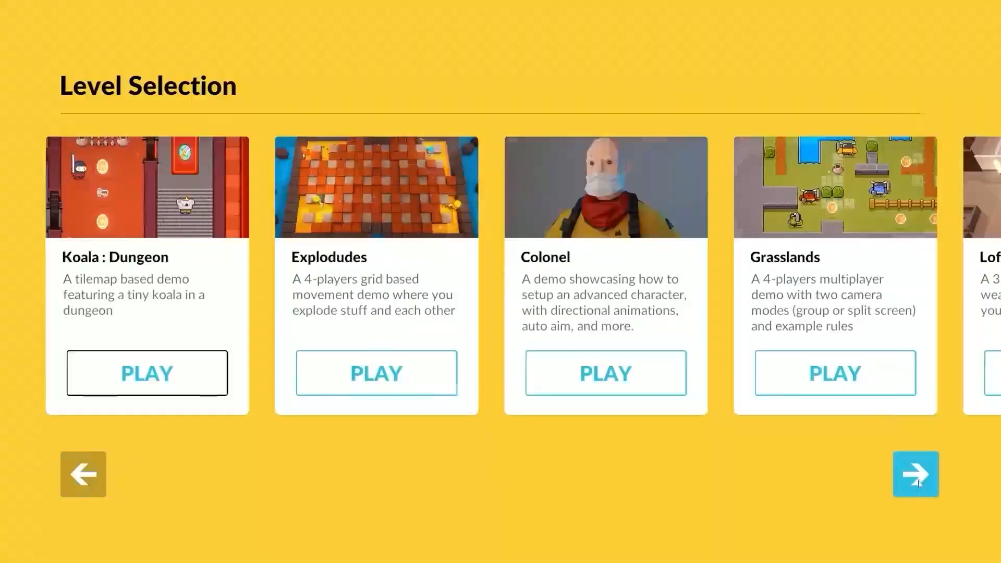
click(146, 373)
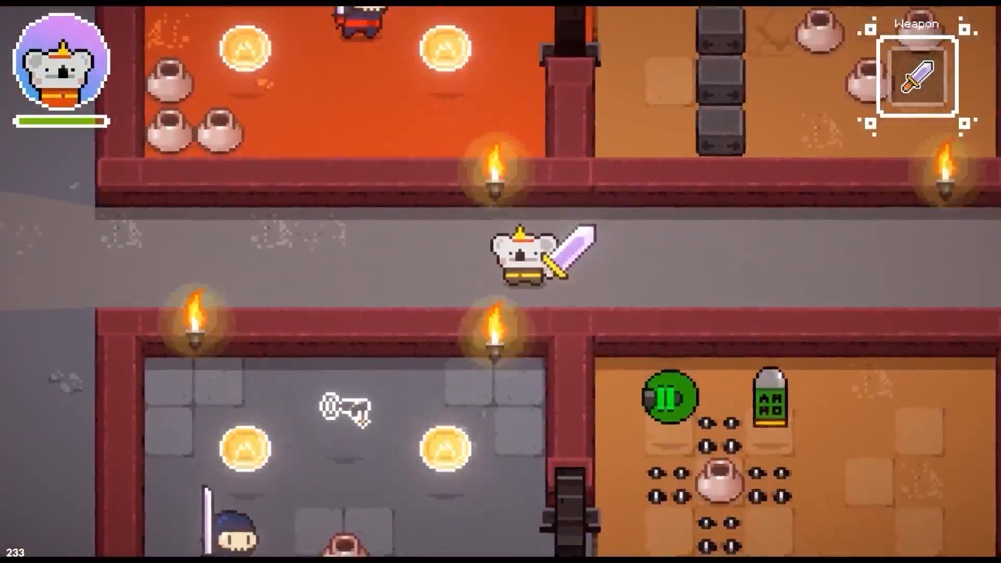